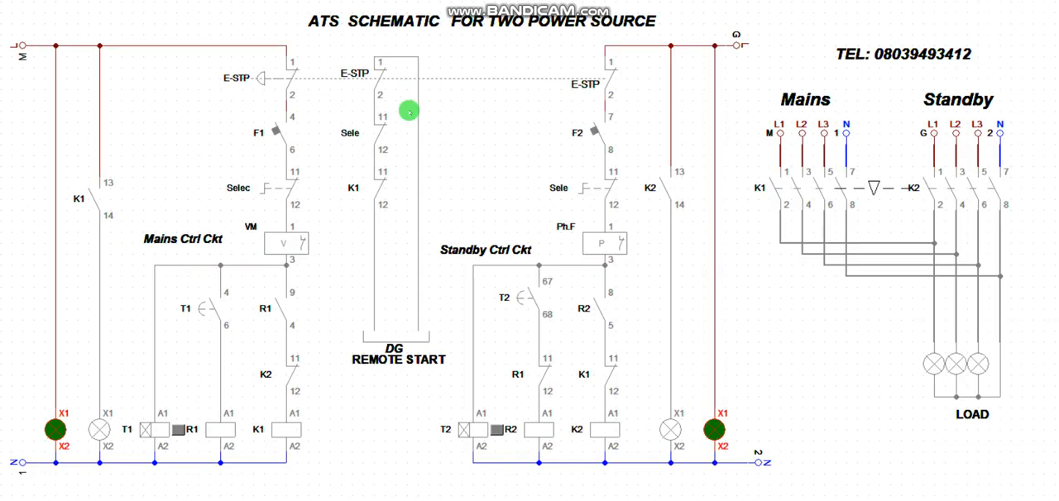
{"action": "mouse_move", "coordinate": [592, 131]}
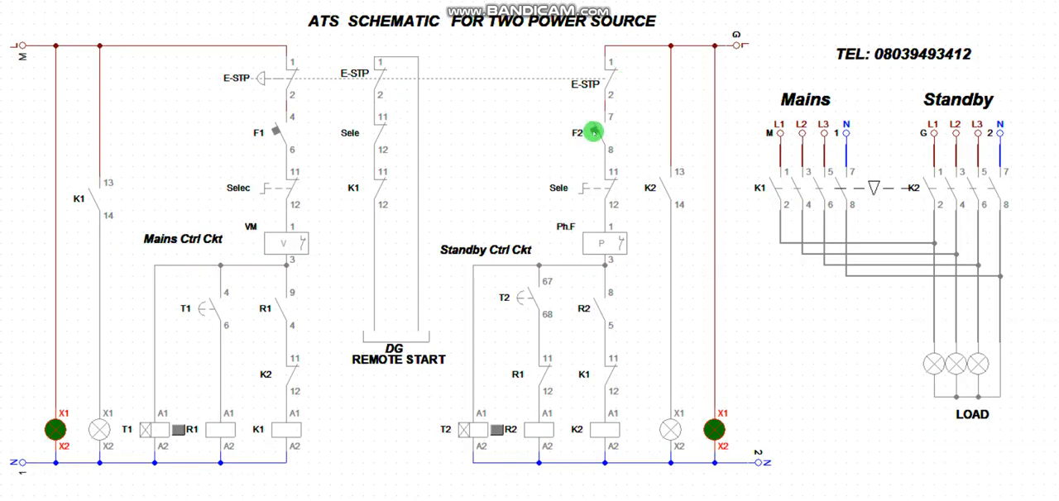
{"action": "mouse_move", "coordinate": [500, 382]}
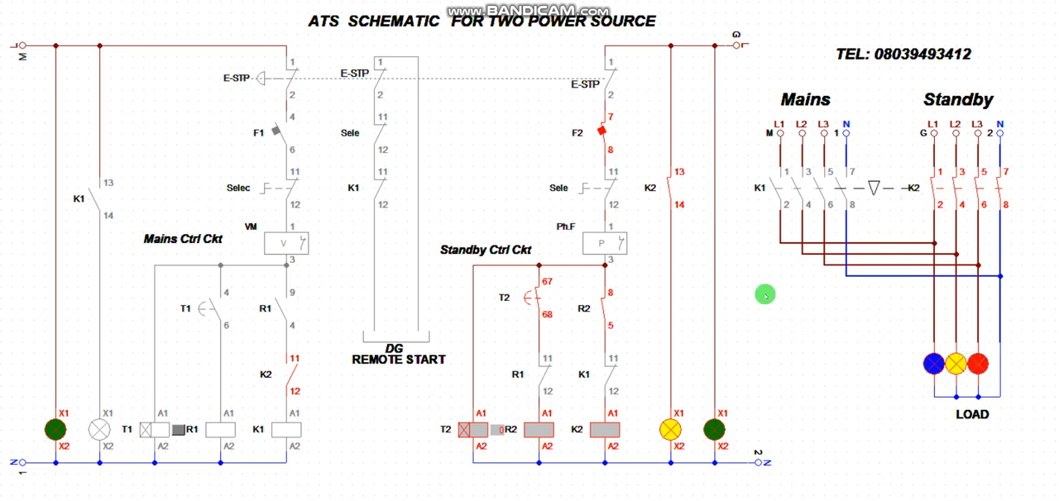
{"action": "mouse_move", "coordinate": [323, 102]}
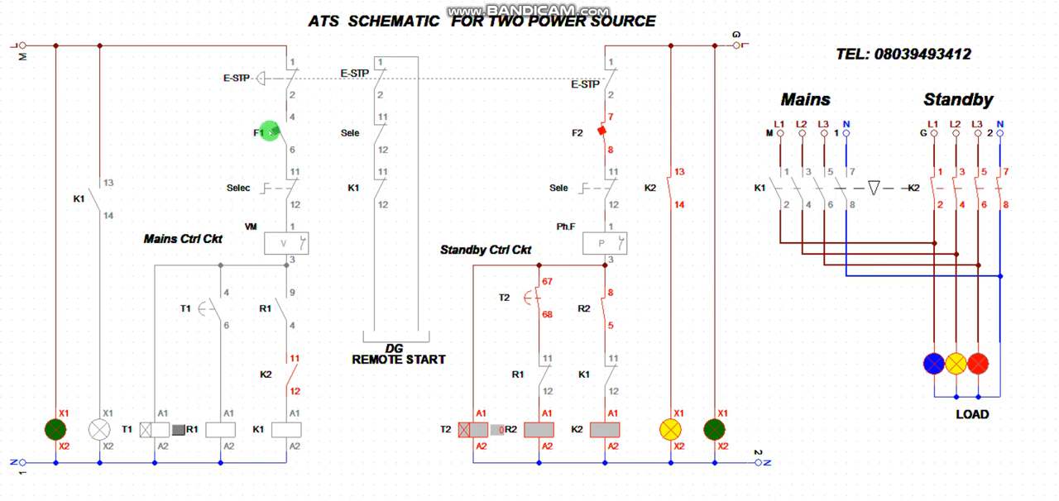
Close breaker F1 so the mains timer T1 starts energizing.
{"action": "left_click", "coordinate": [285, 132]}
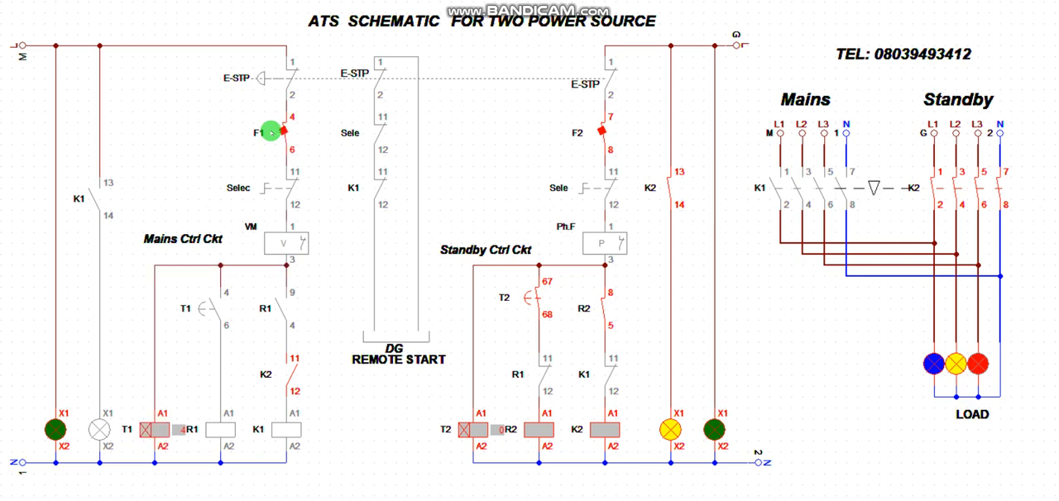